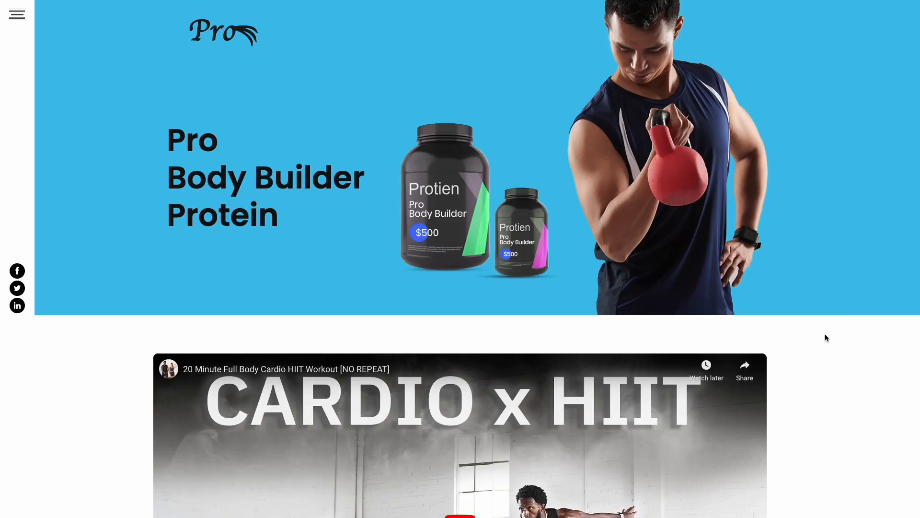
- Browse the widget catalog and start building a new Video Carousel
{"action": "scroll", "scroll_direction": "down", "scroll_amount": 3}
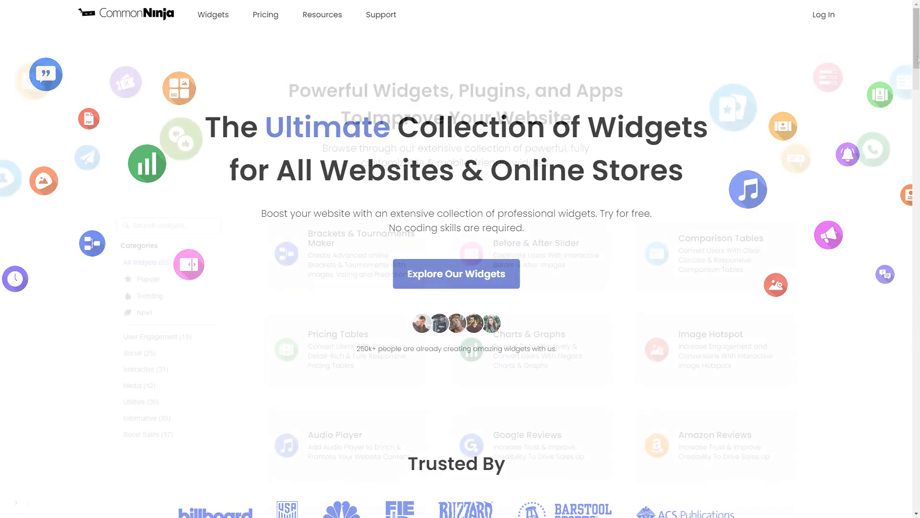
{"action": "scroll", "scroll_direction": "down", "scroll_amount": 3}
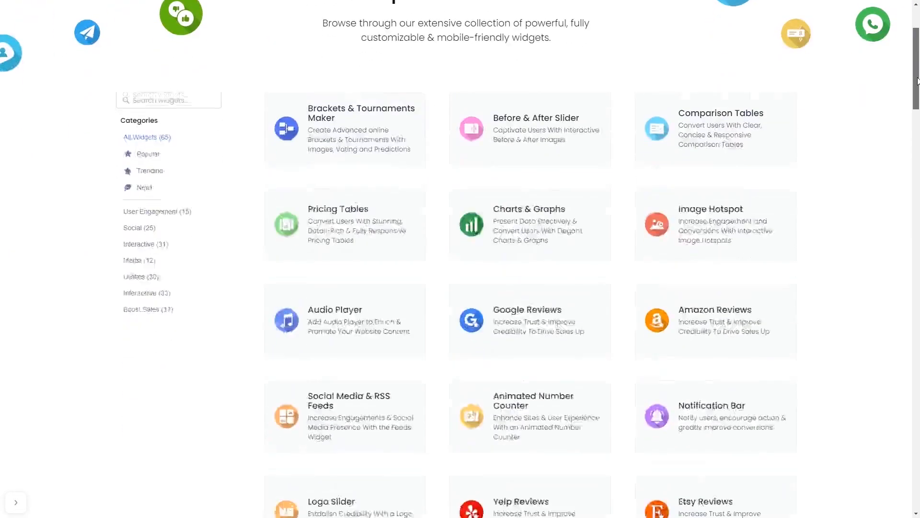
{"action": "scroll", "scroll_direction": "down", "scroll_amount": 3}
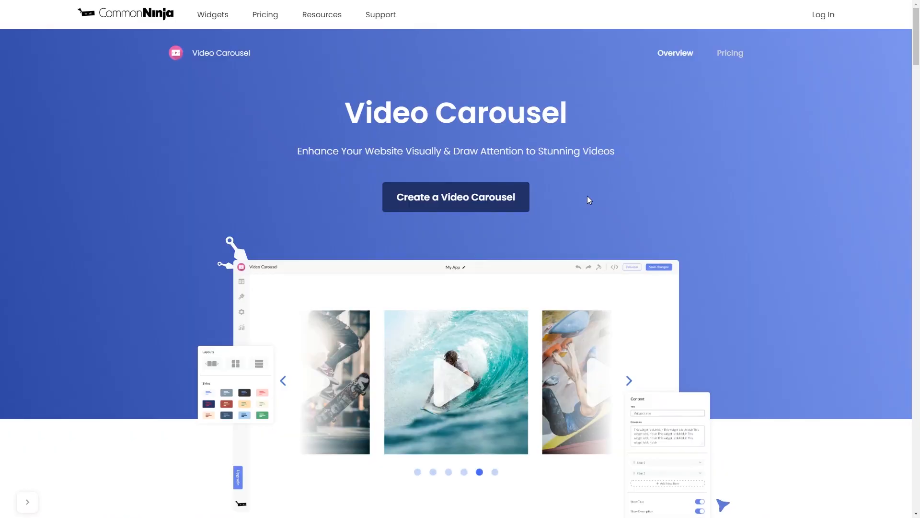
{"action": "mouse_move", "coordinate": [502, 209]}
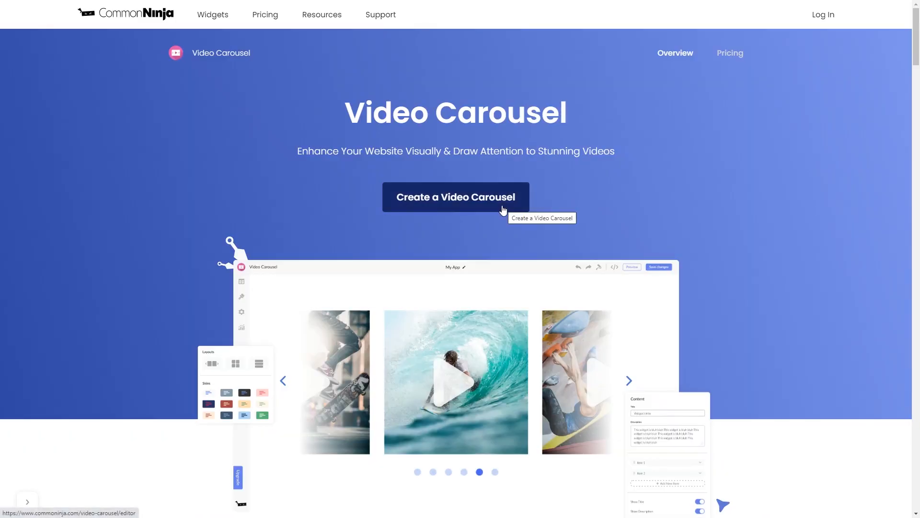
{"action": "left_click", "coordinate": [455, 197]}
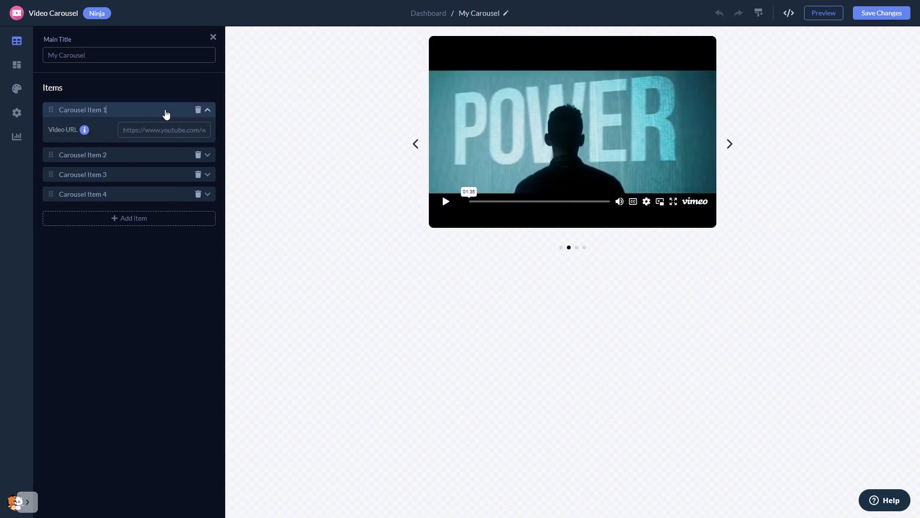
- Apply the vertical-dots carousel layout with side slides and show its design options
{"action": "left_click", "coordinate": [17, 64]}
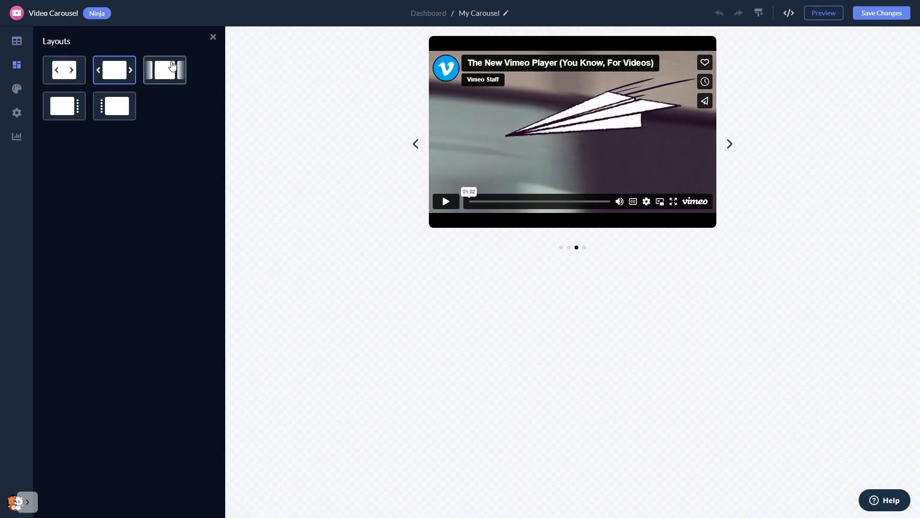
{"action": "left_click", "coordinate": [165, 70]}
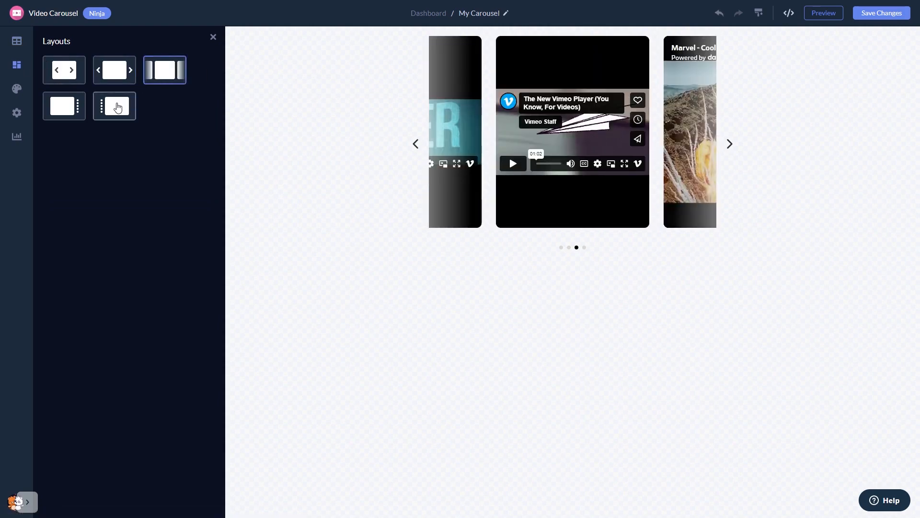
{"action": "left_click", "coordinate": [114, 106]}
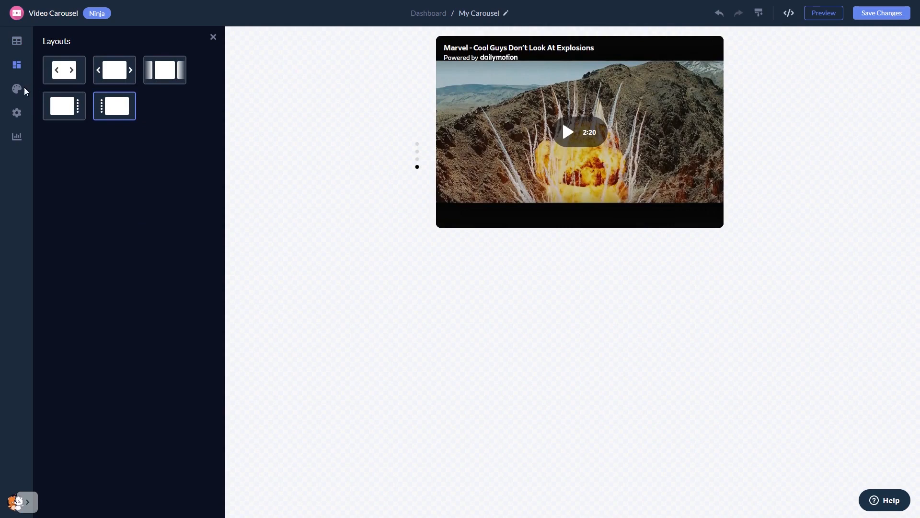
{"action": "left_click", "coordinate": [16, 89]}
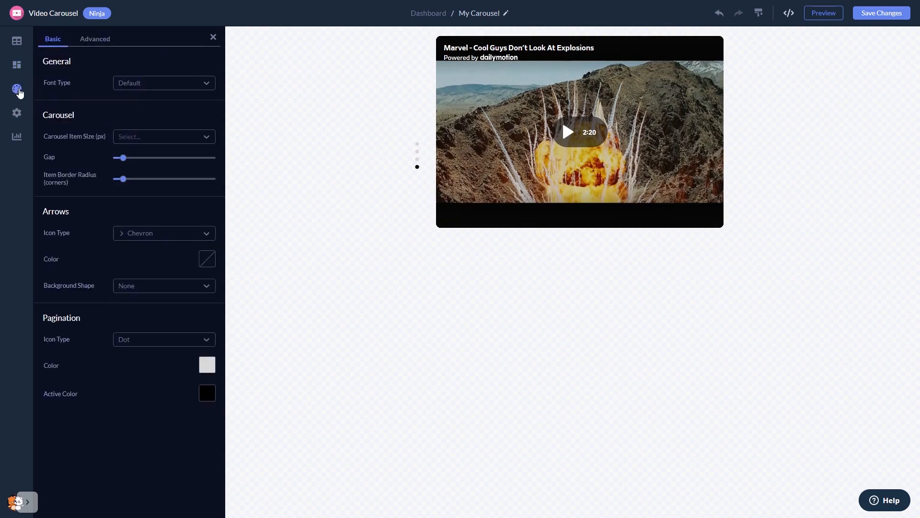
{"action": "mouse_move", "coordinate": [18, 116]}
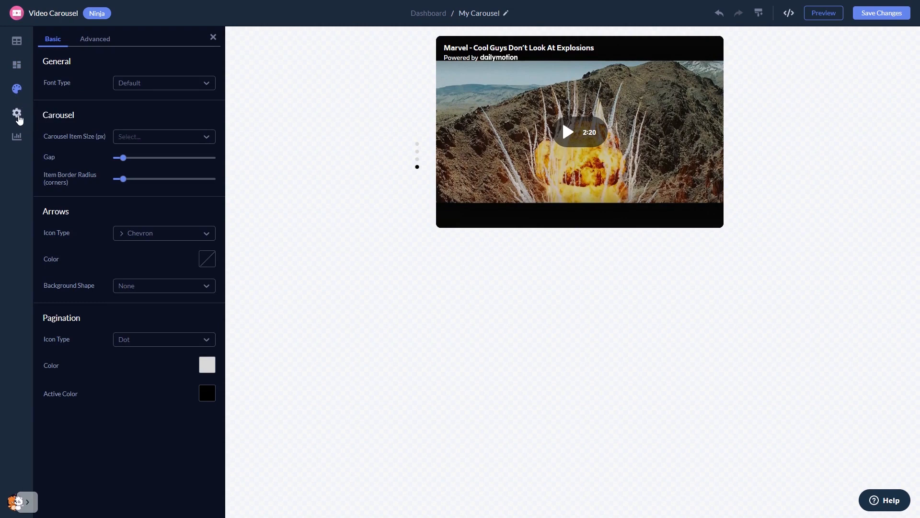
{"action": "left_click", "coordinate": [95, 38]}
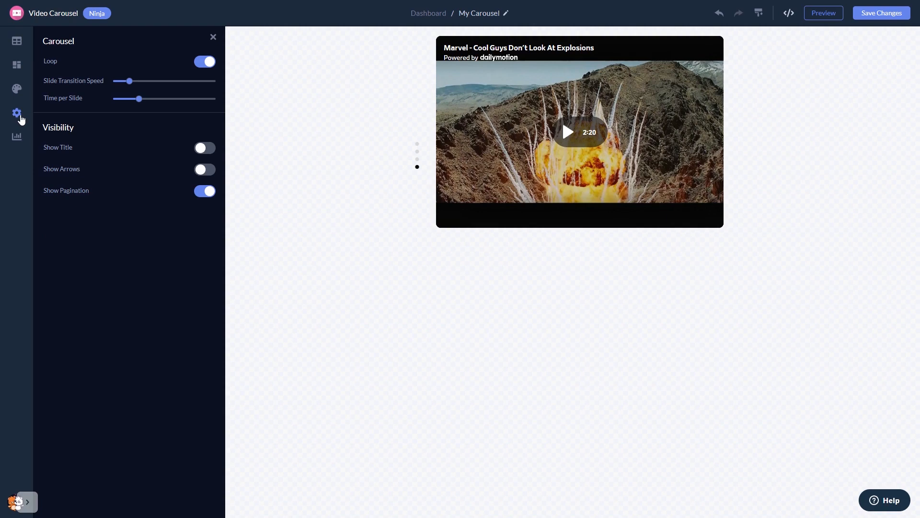
{"action": "mouse_move", "coordinate": [806, 145]}
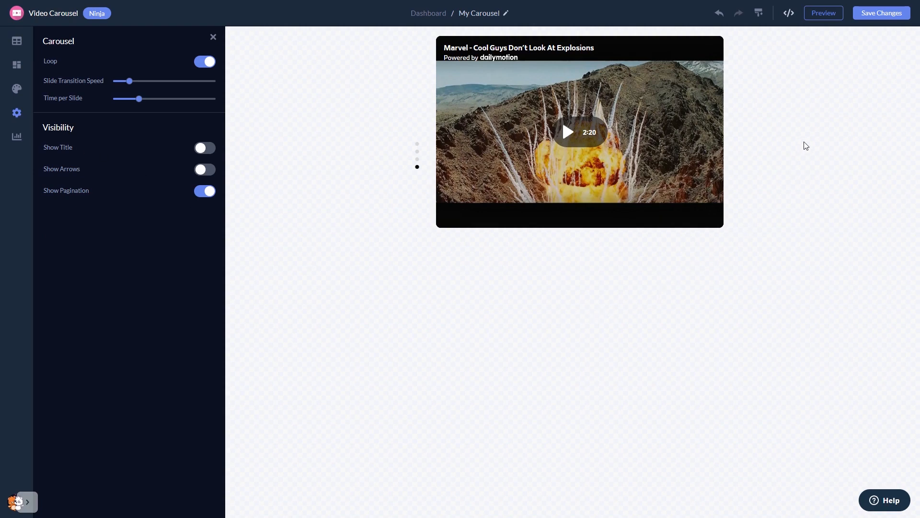
{"action": "mouse_move", "coordinate": [882, 13]}
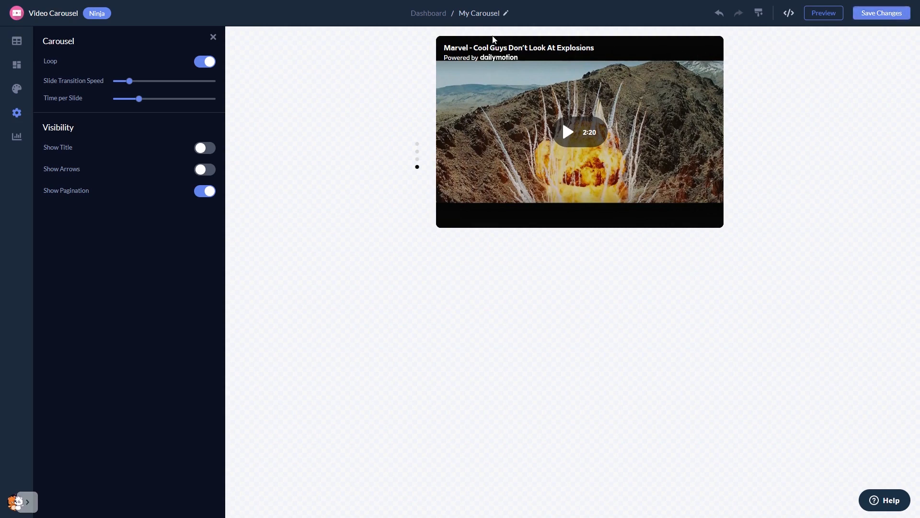
{"action": "mouse_move", "coordinate": [429, 13]}
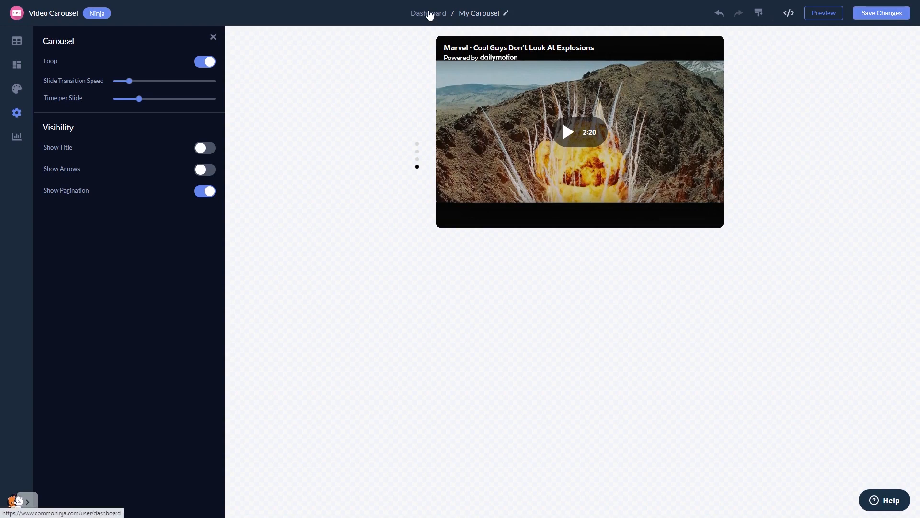
- Return from the carousel editor to the Common Ninja widgets dashboard
{"action": "left_click", "coordinate": [418, 143]}
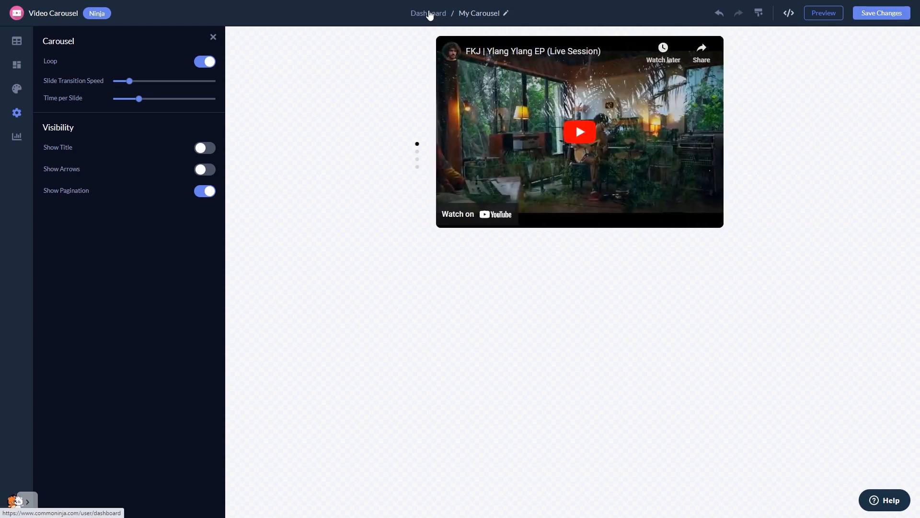
{"action": "left_click", "coordinate": [428, 13]}
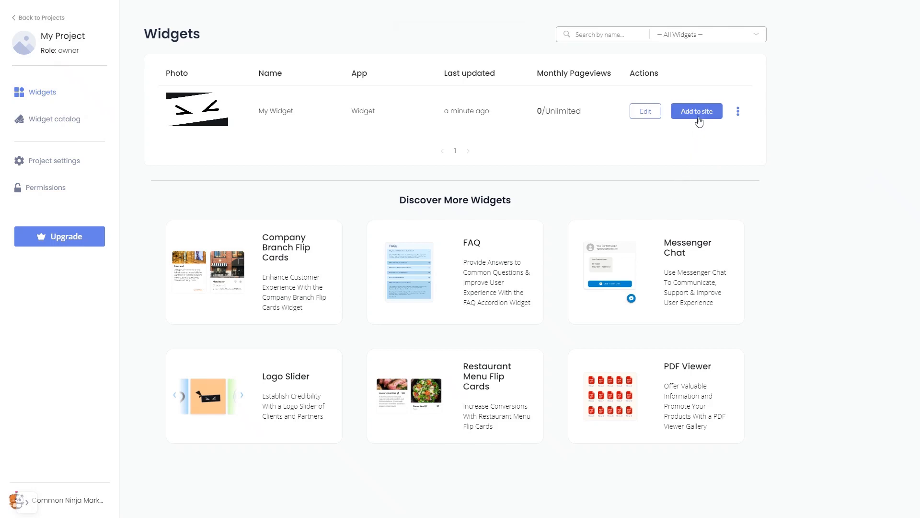
- Copy the widget's installation code from Add to site, then close the dialog
{"action": "left_click", "coordinate": [696, 111]}
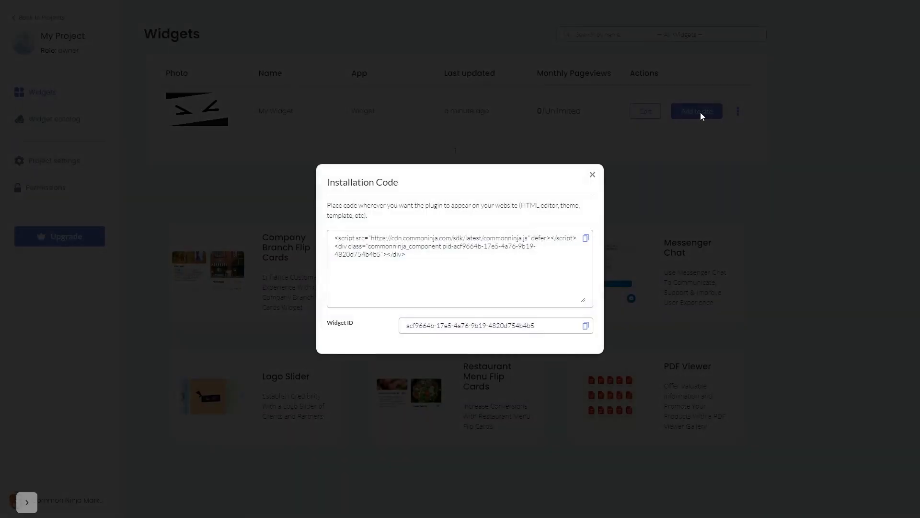
{"action": "mouse_move", "coordinate": [669, 170]}
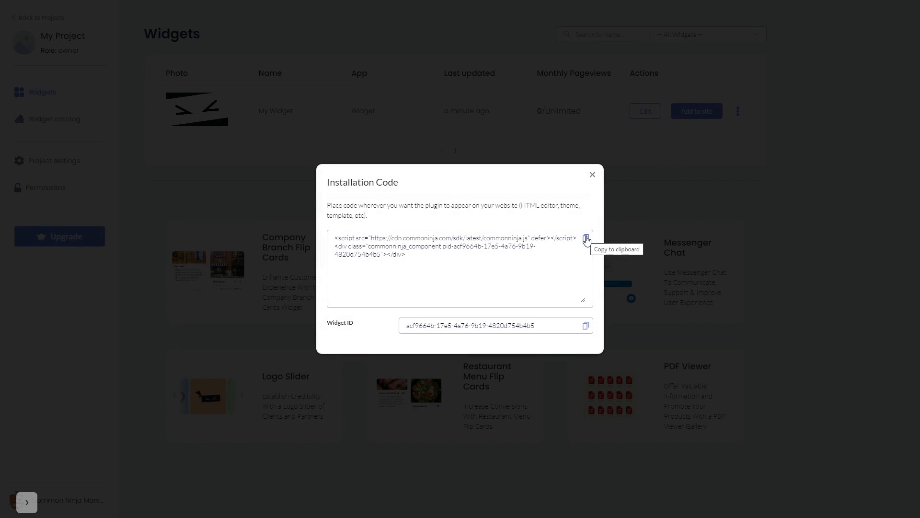
{"action": "left_click", "coordinate": [586, 239]}
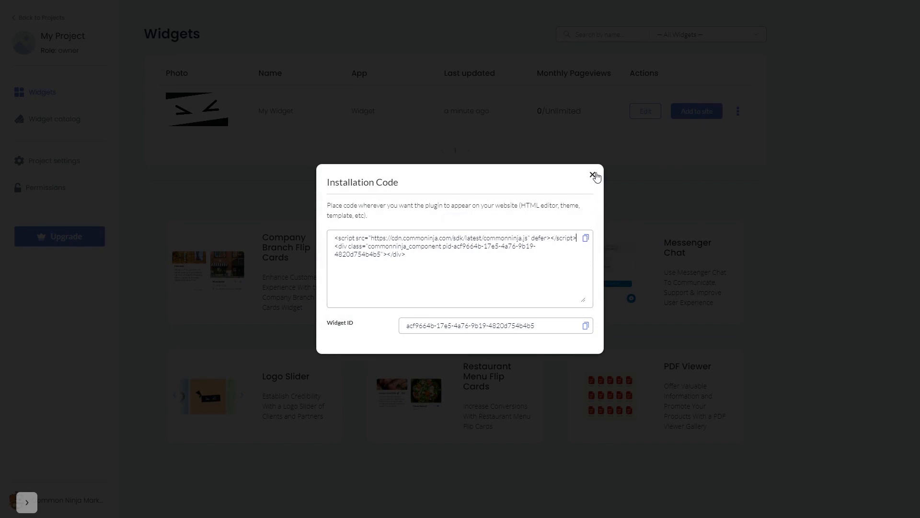
{"action": "left_click", "coordinate": [595, 176]}
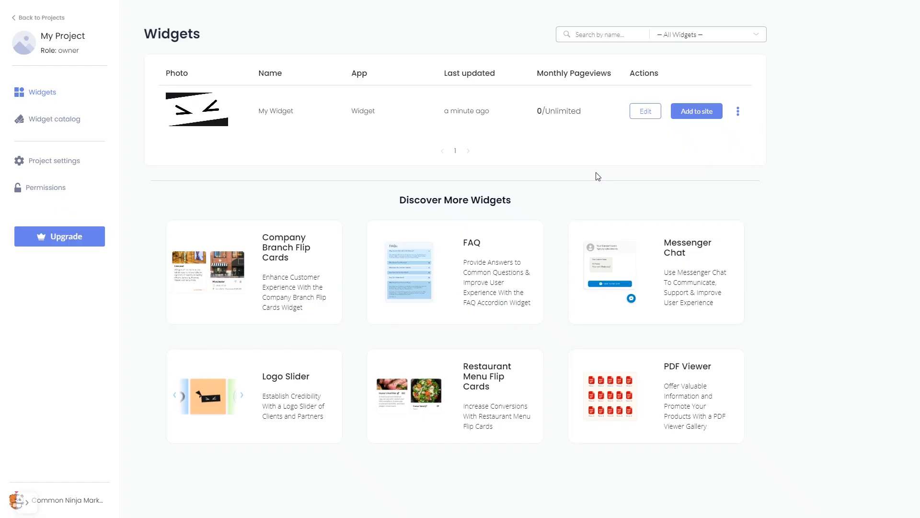
{"action": "left_click", "coordinate": [644, 110]}
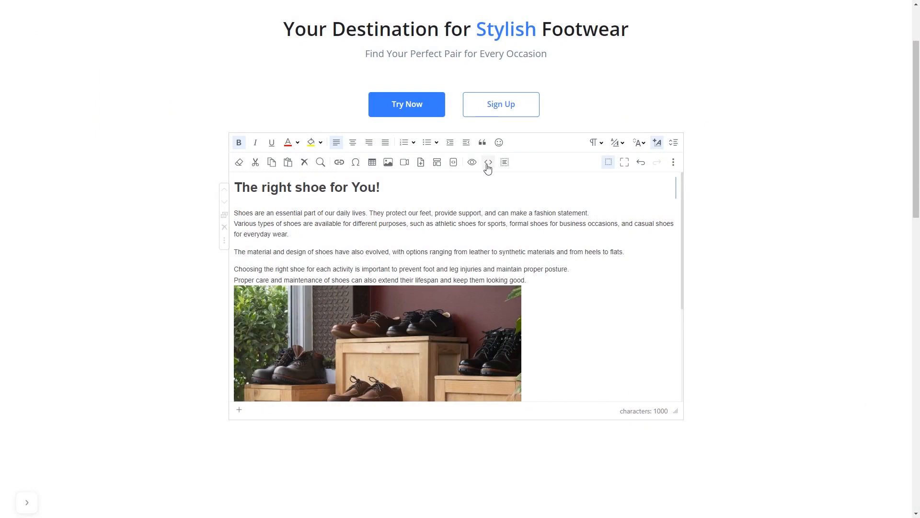
{"action": "mouse_move", "coordinate": [488, 162]}
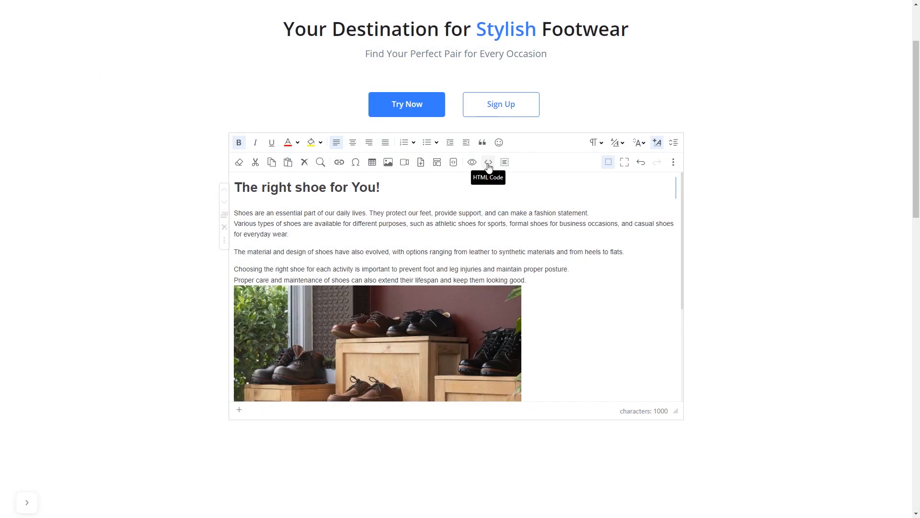
- Switch the article editor to HTML source to place the embed code after the heading
{"action": "left_click", "coordinate": [488, 162]}
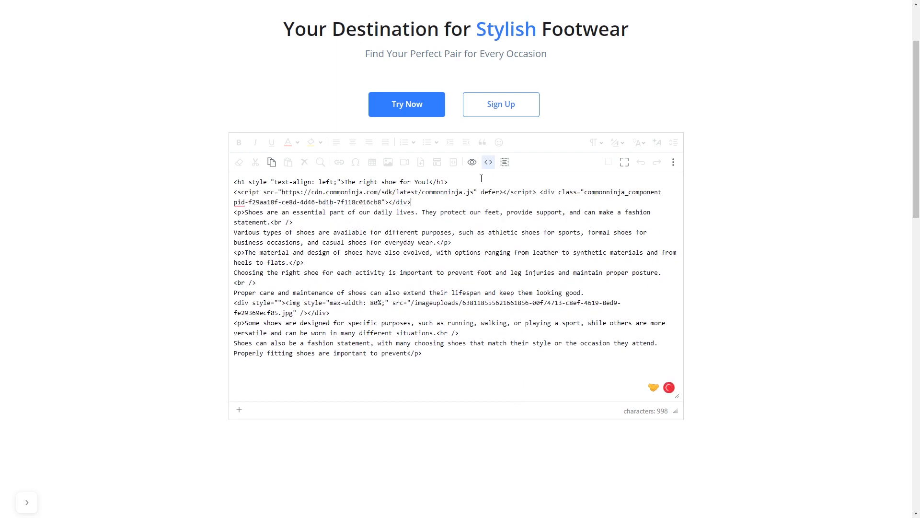
{"action": "left_click", "coordinate": [488, 162]}
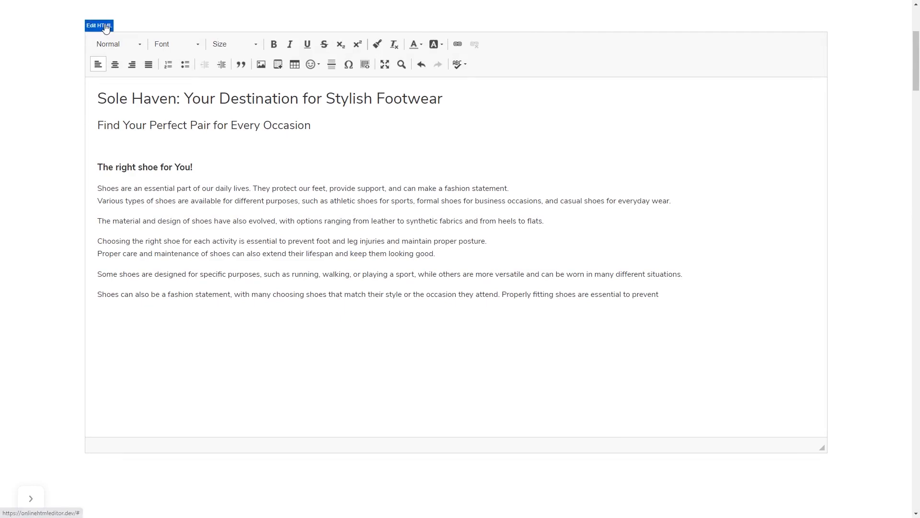
- Open the Sole Haven footwear page's source with Edit HTML
{"action": "left_click", "coordinate": [97, 25]}
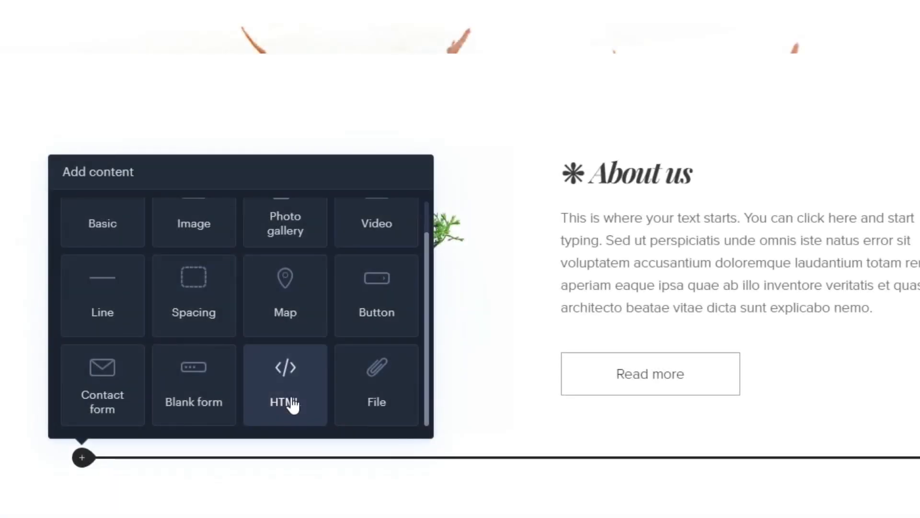
- Insert the embed code as an HTML block and view the Cardio HIIT video carousel
{"action": "left_click", "coordinate": [285, 385]}
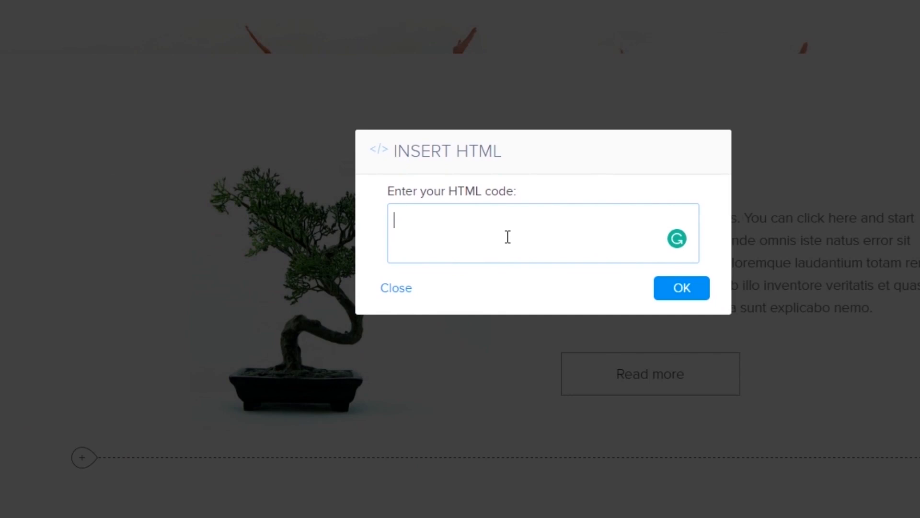
{"action": "left_click", "coordinate": [395, 288]}
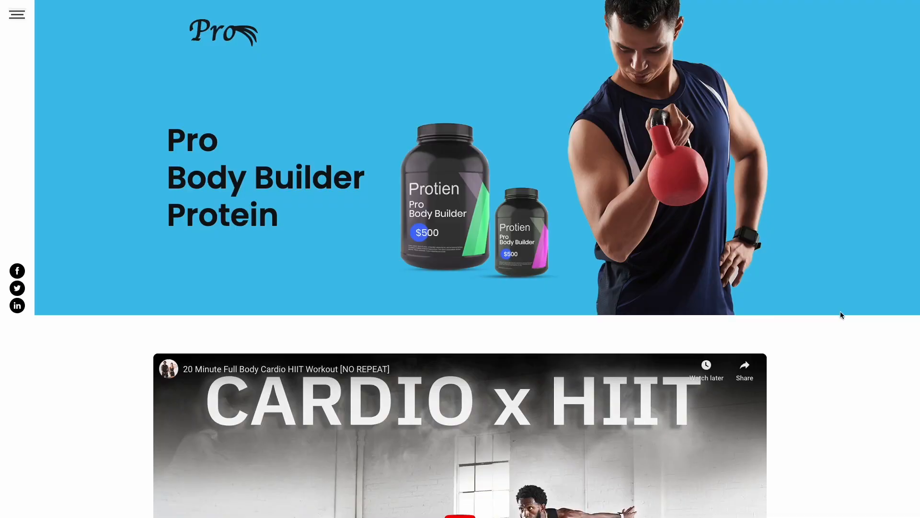
{"action": "scroll", "scroll_direction": "down", "scroll_amount": 3}
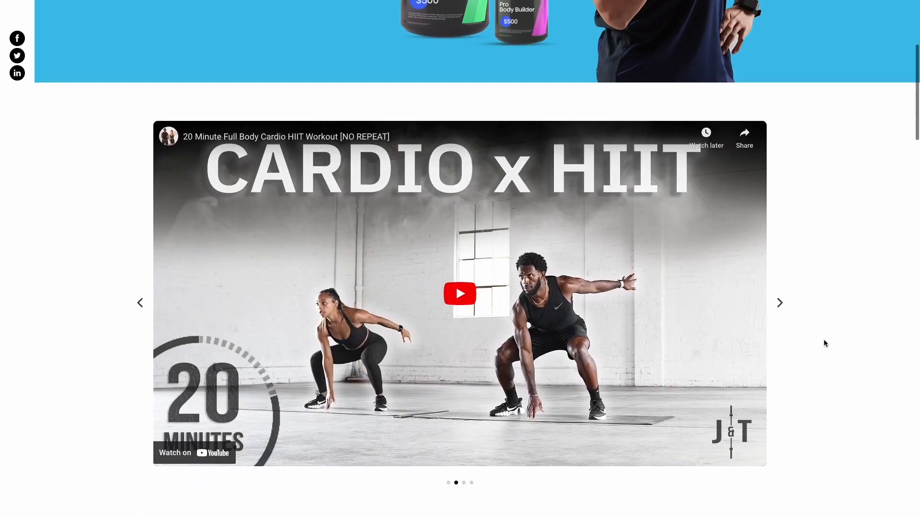